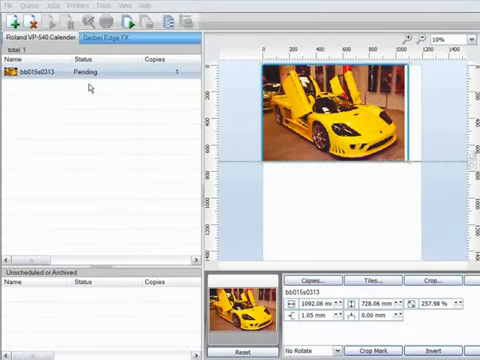
- Filter the print mode list to Solvent Max ink, Banner category and Metamark manufacturer
click(78, 8)
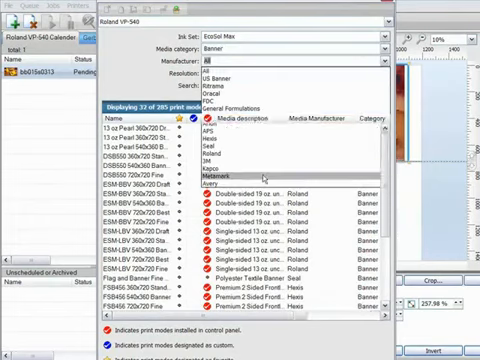
click(234, 176)
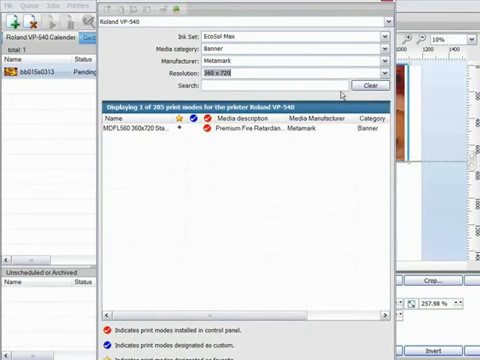
mouse_move(264, 168)
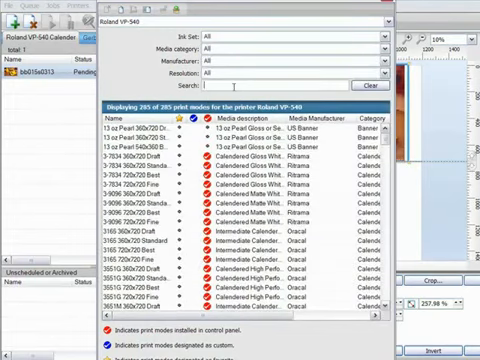
- Search the mode list for 'gloss white' to show the matching print modes
text(glo)
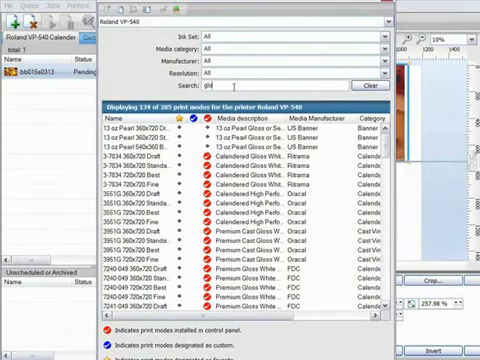
text(gloss white)
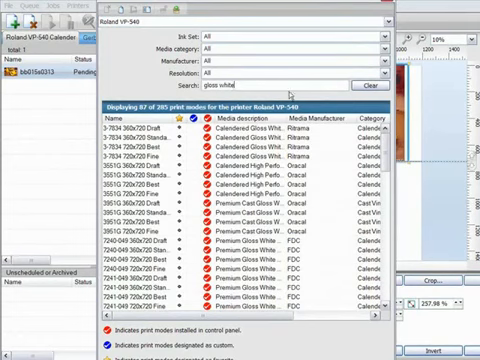
mouse_move(290, 94)
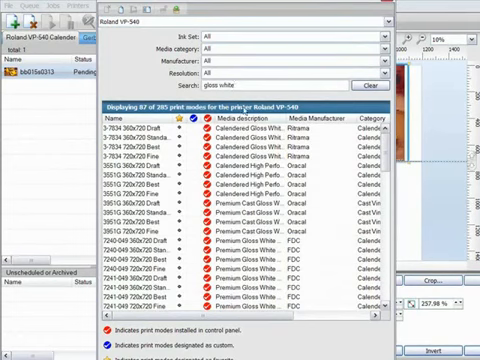